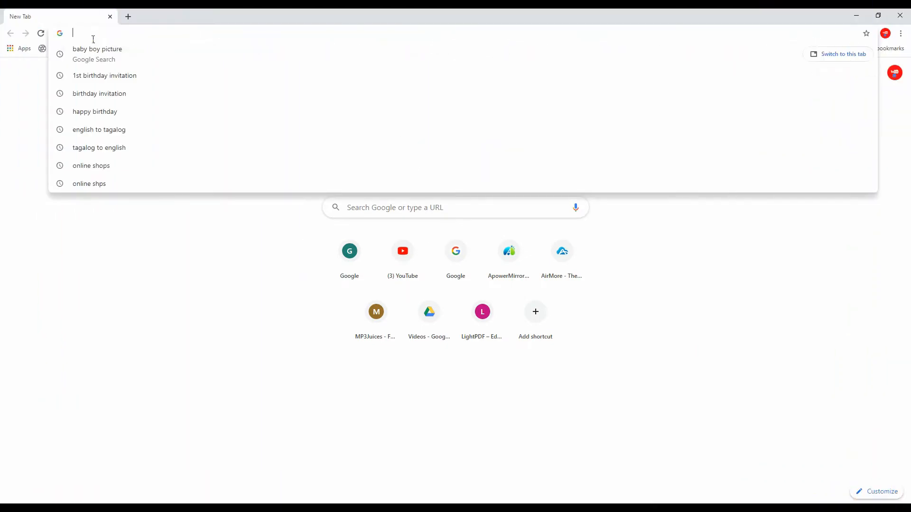
Load lightmv.com from the Chrome address bar
type("lightmv.com")
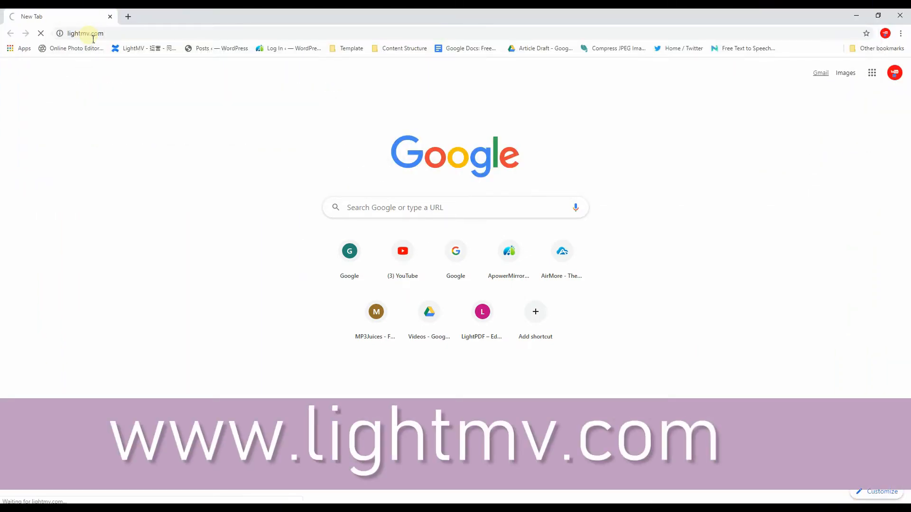
key("Enter")
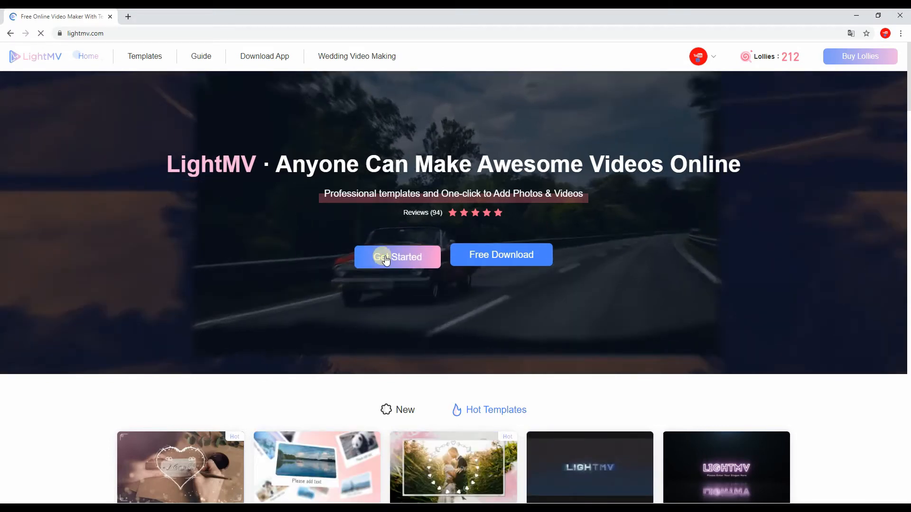
Choose the Happy birthday template from the gallery and start editing a video with it
left_click(396, 255)
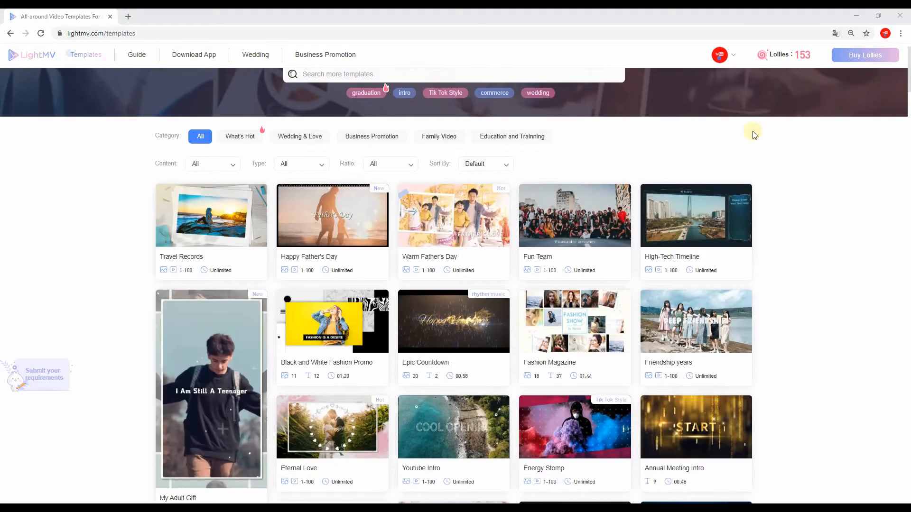
scroll("down", 3)
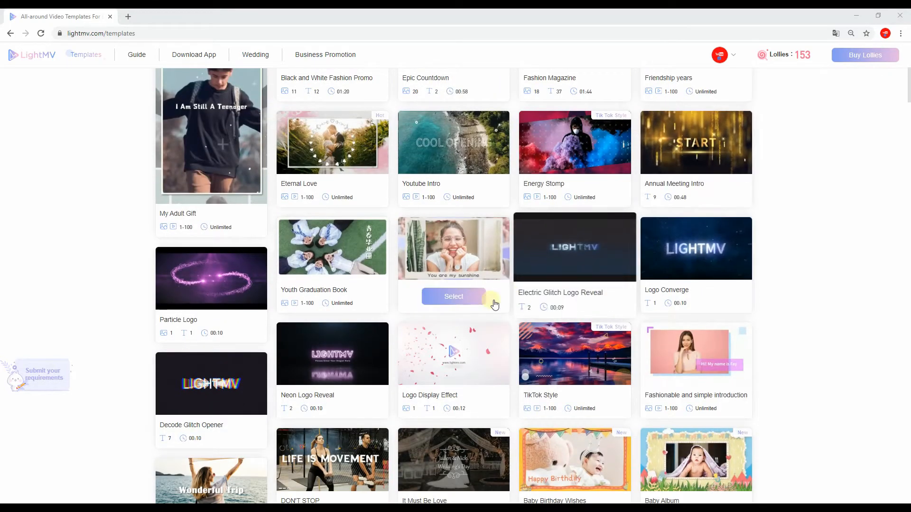
left_click(453, 300)
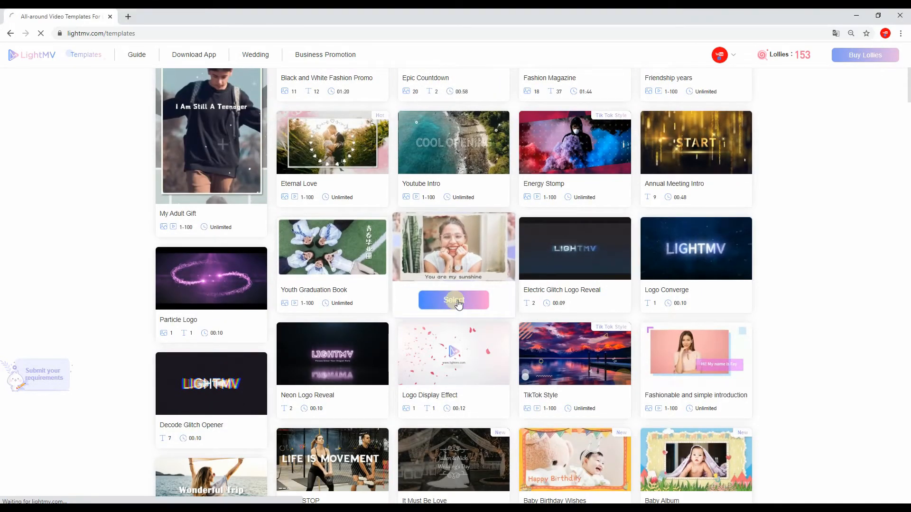
left_click(454, 300)
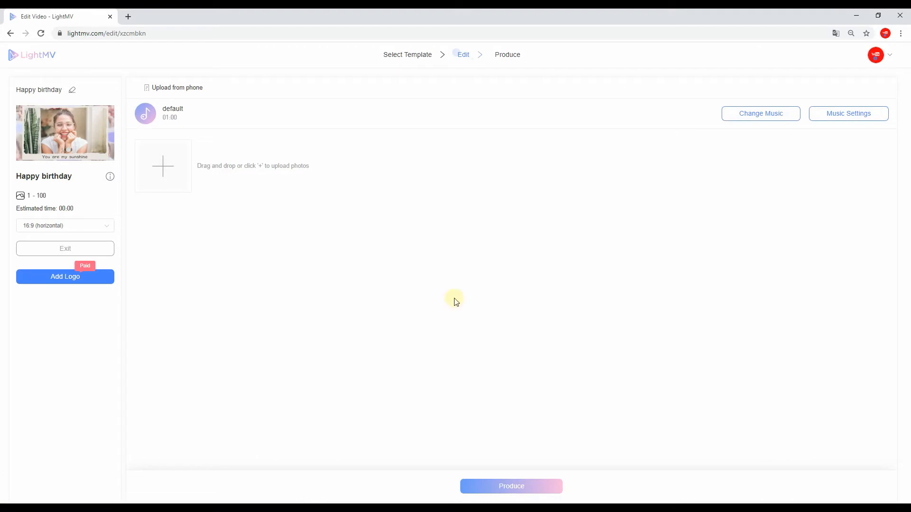
Upload all four invitation images into the template
left_click(163, 165)
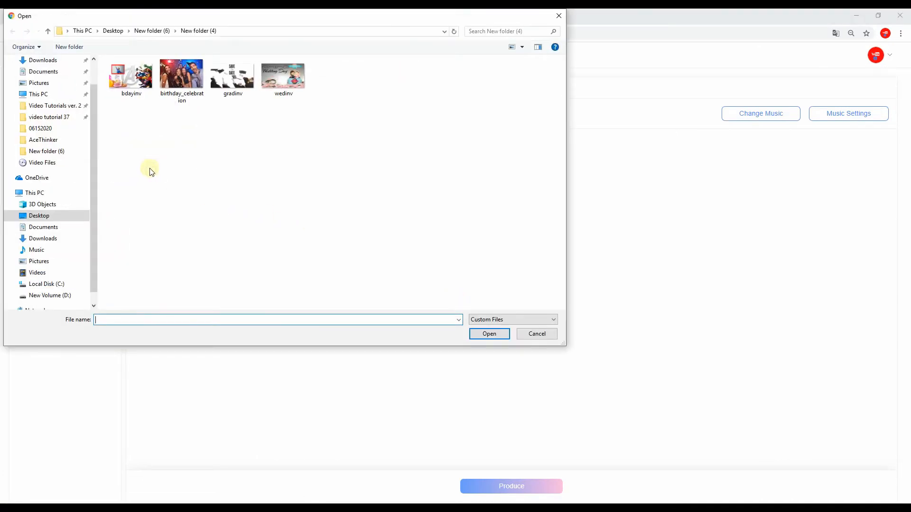
key("ctrl+a")
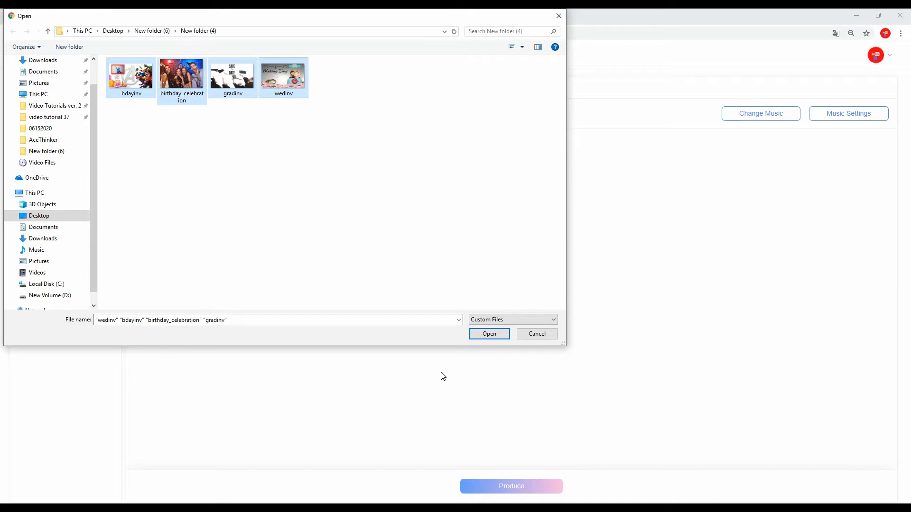
left_click(490, 334)
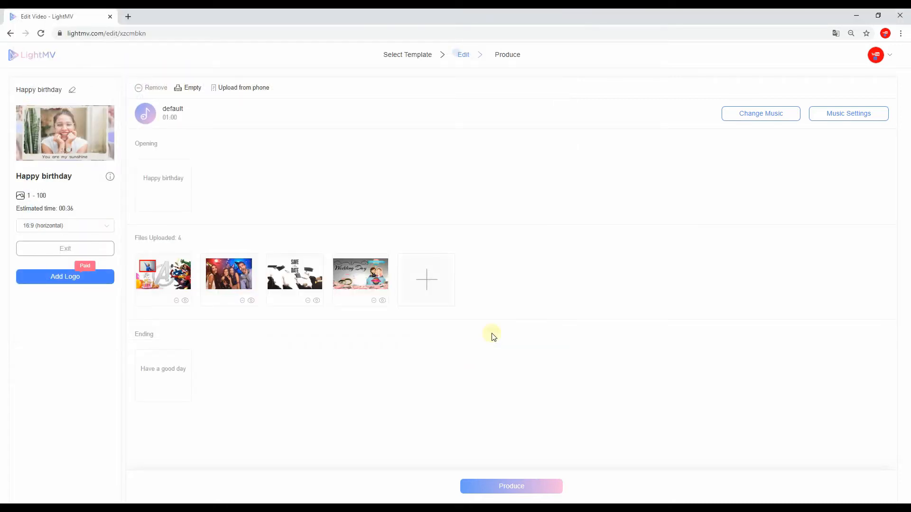
mouse_move(310, 338)
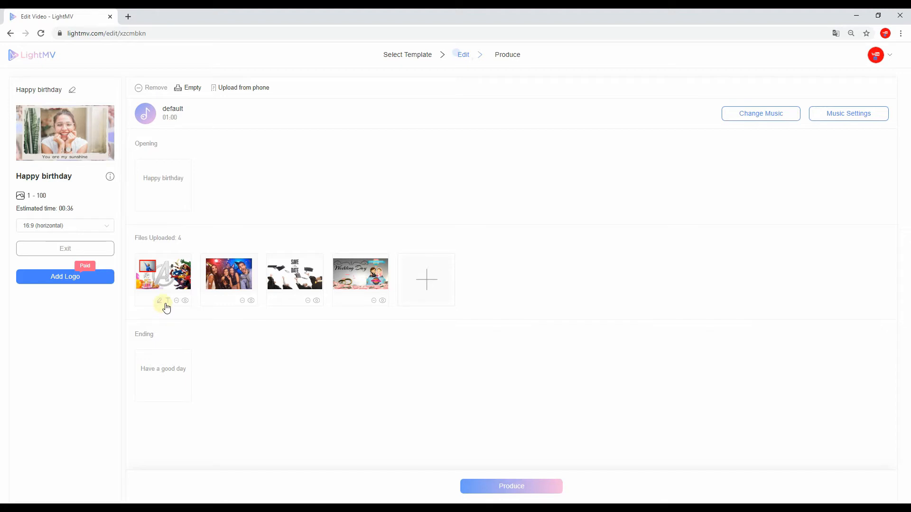
Caption the first uploaded image "Come and join us!!"
left_click(160, 299)
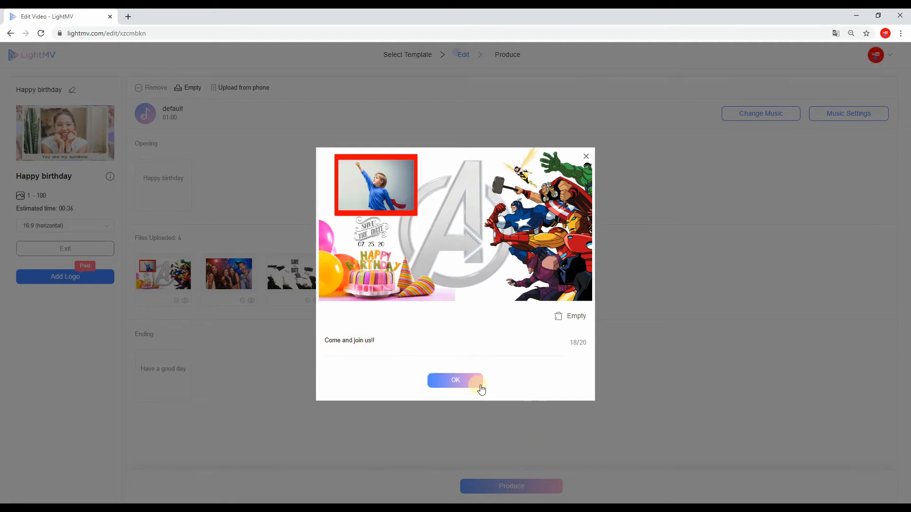
left_click(455, 381)
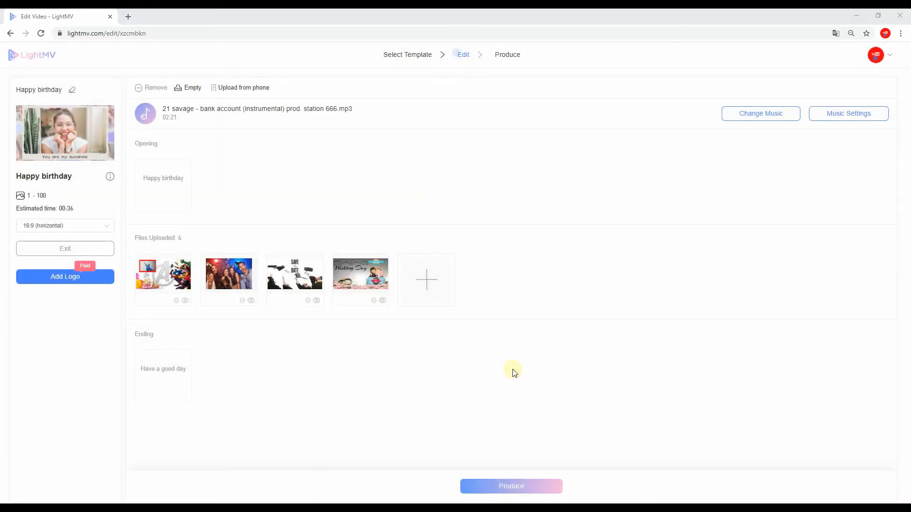
Set the uploaded bank account instrumental track as the background music
left_click(760, 114)
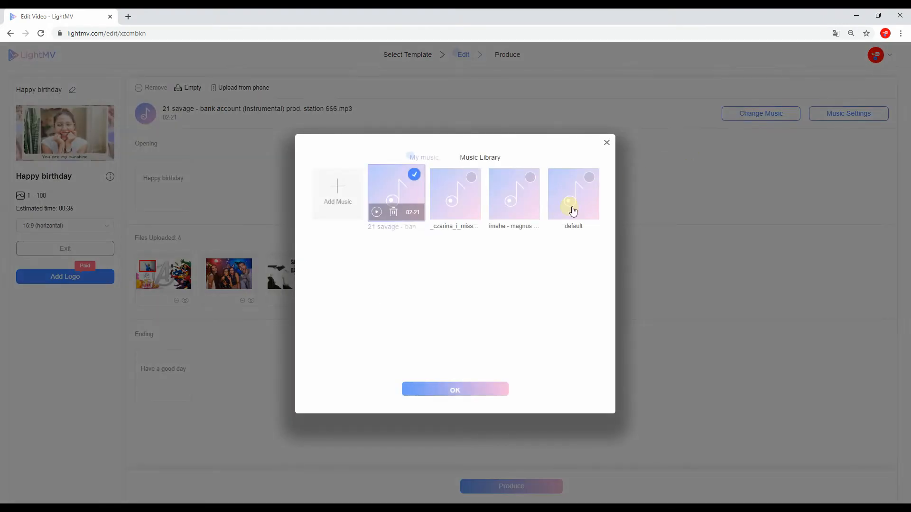
left_click(338, 193)
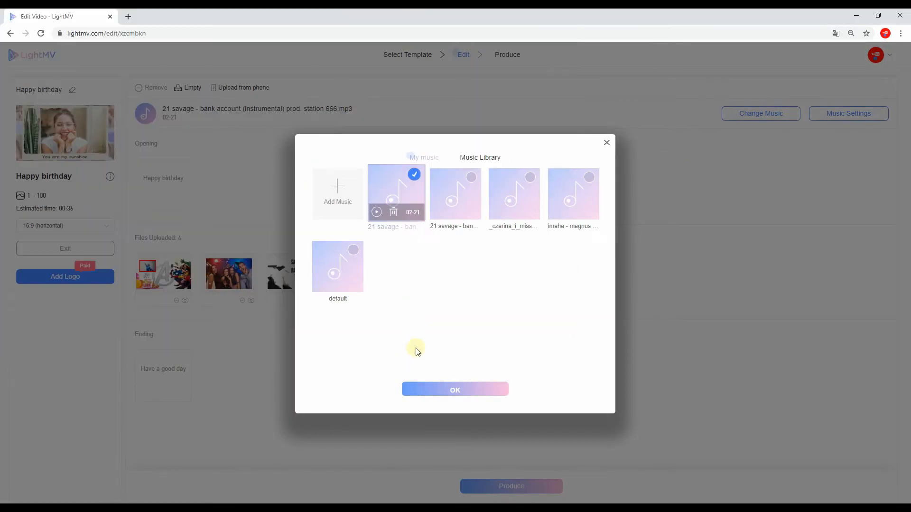
left_click(455, 389)
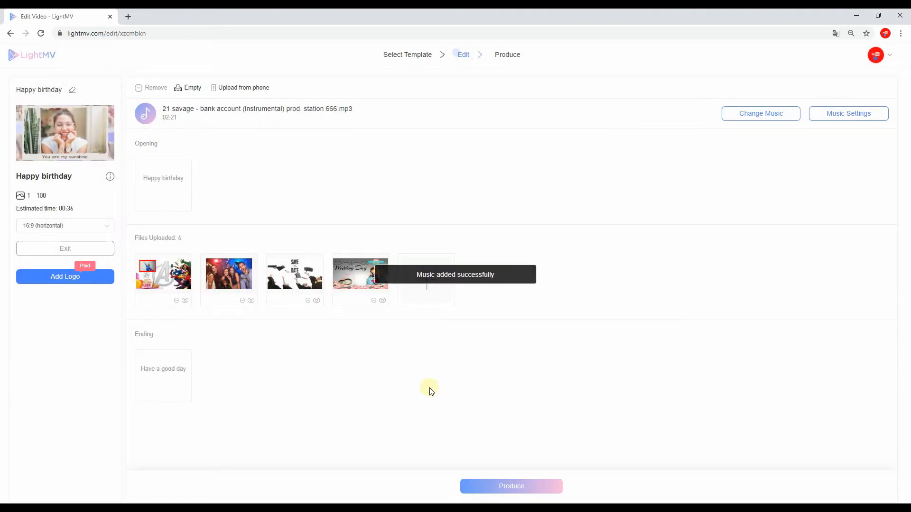
mouse_move(494, 483)
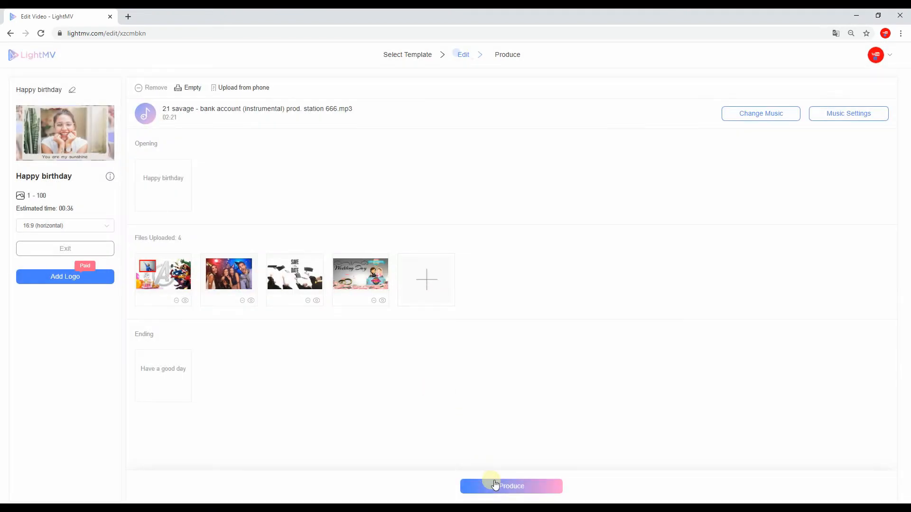
Produce the video so it starts rendering under My Videos
left_click(510, 486)
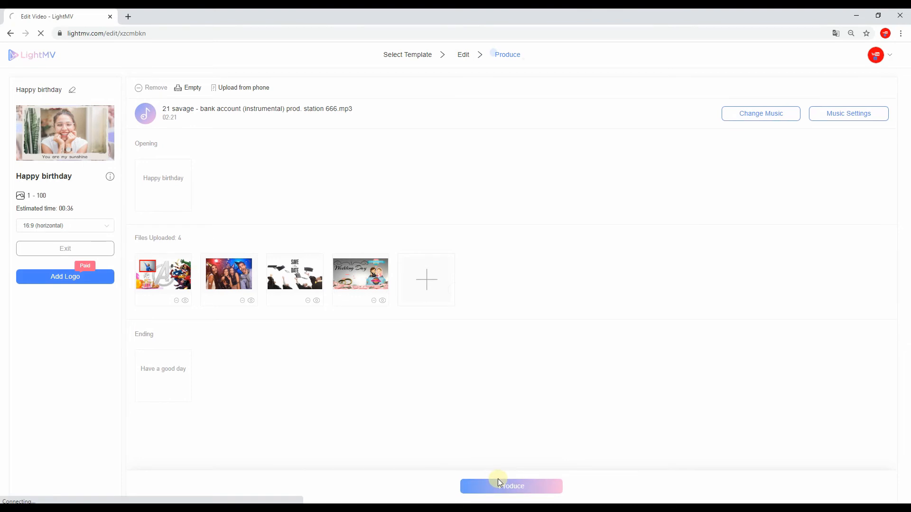
left_click(511, 486)
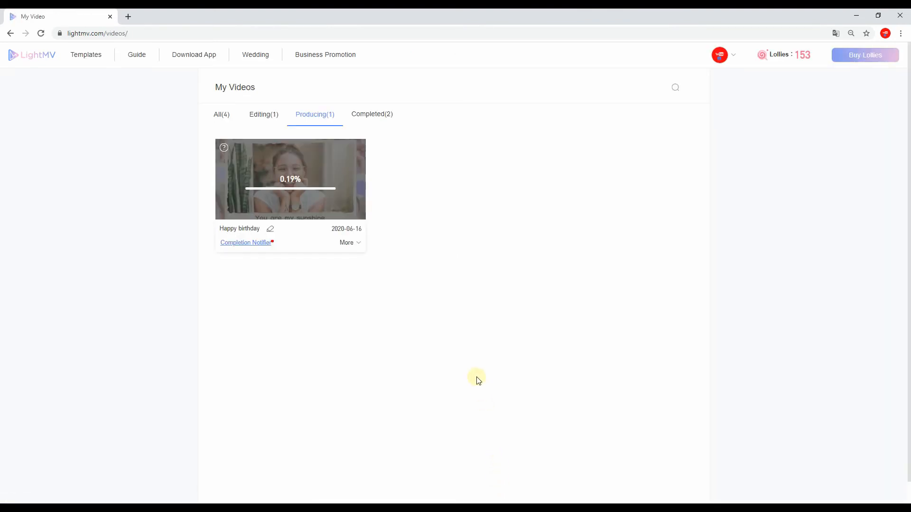